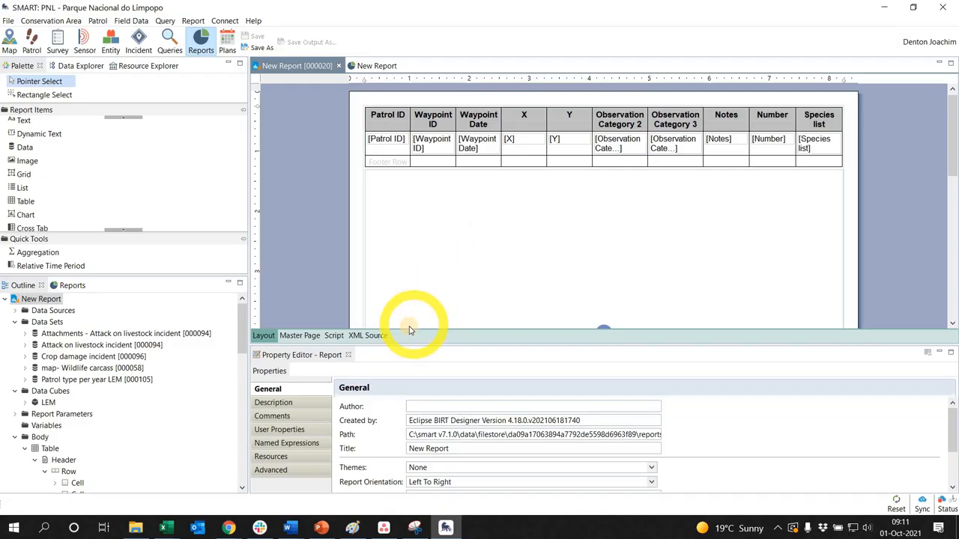
mouse_move(410, 330)
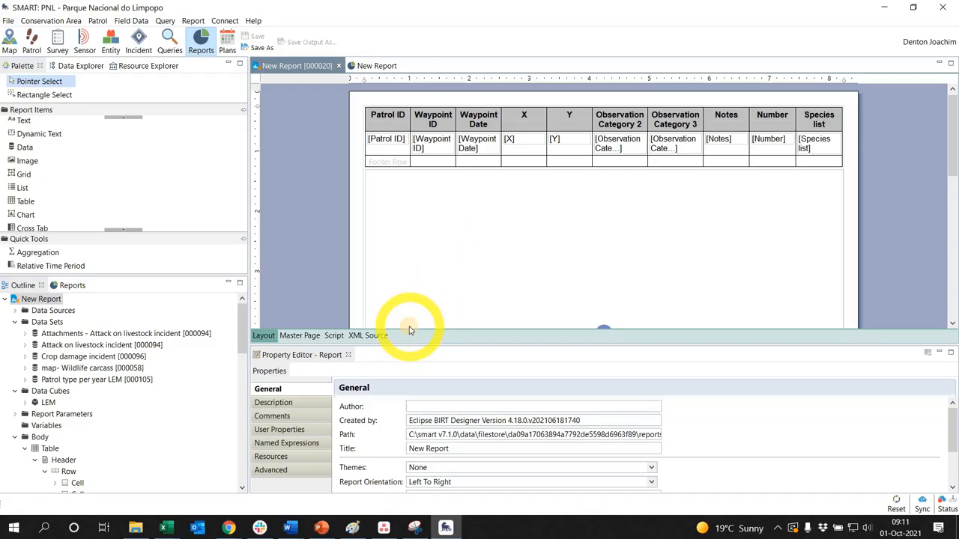
mouse_move(386, 335)
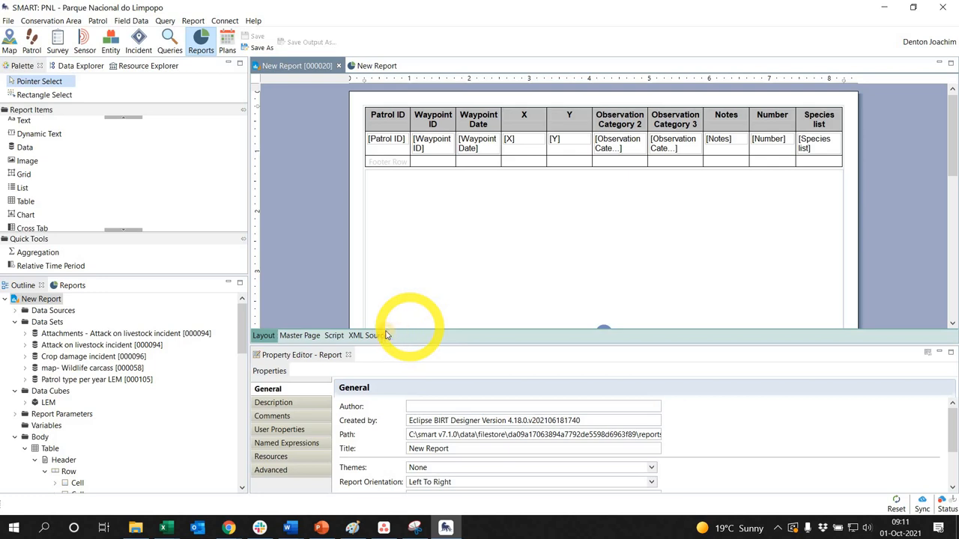
mouse_move(280, 221)
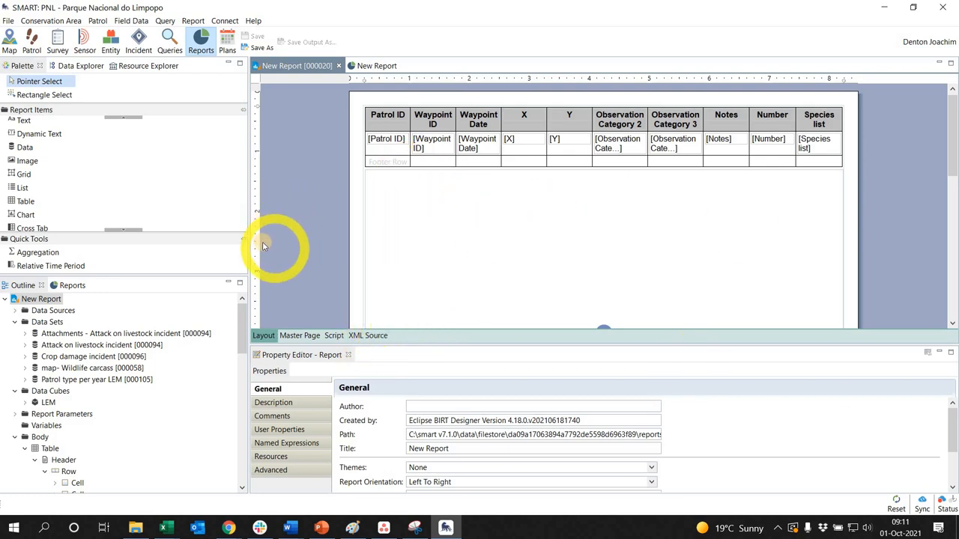
mouse_move(302, 288)
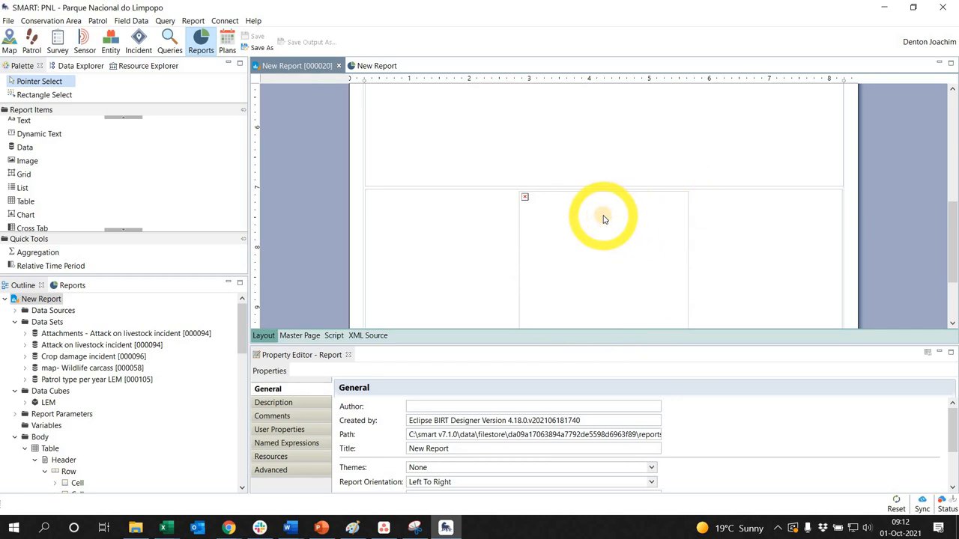
mouse_move(534, 216)
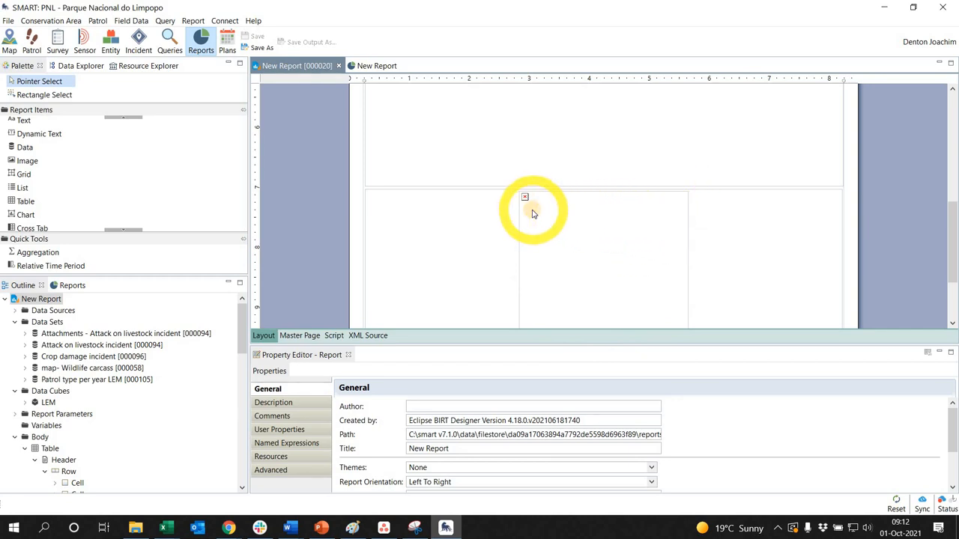
mouse_move(536, 204)
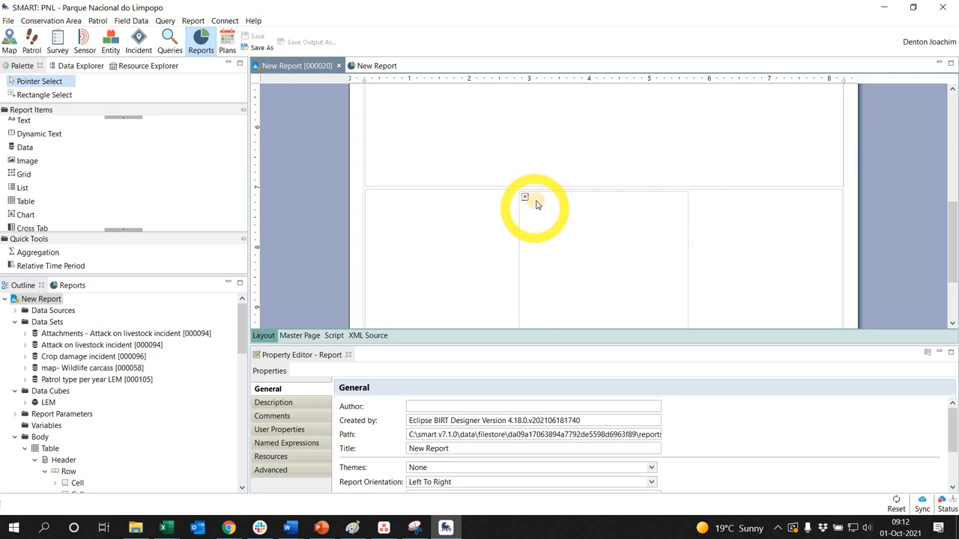
mouse_move(683, 242)
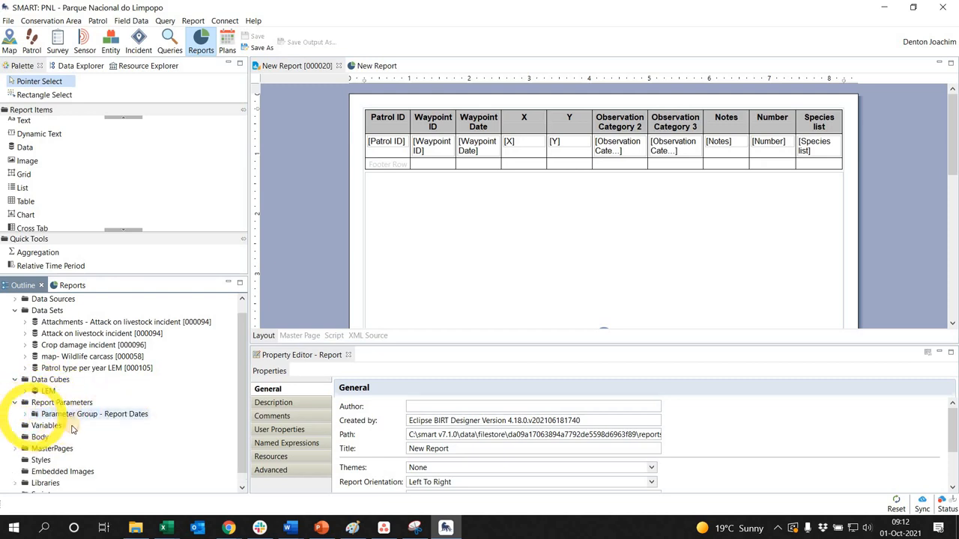
- Create a new report parameter named Patrol_ID with Is Required kept checked
click(33, 413)
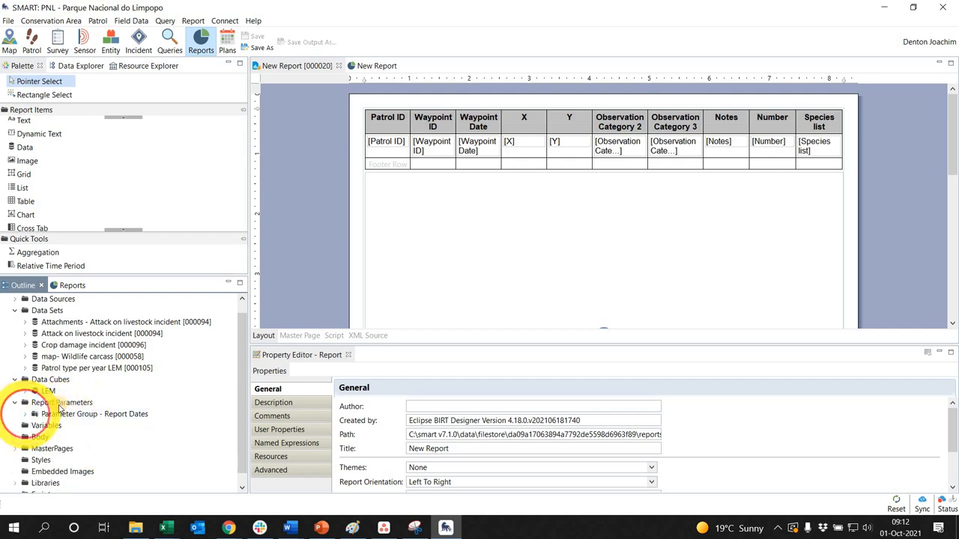
right_click(61, 402)
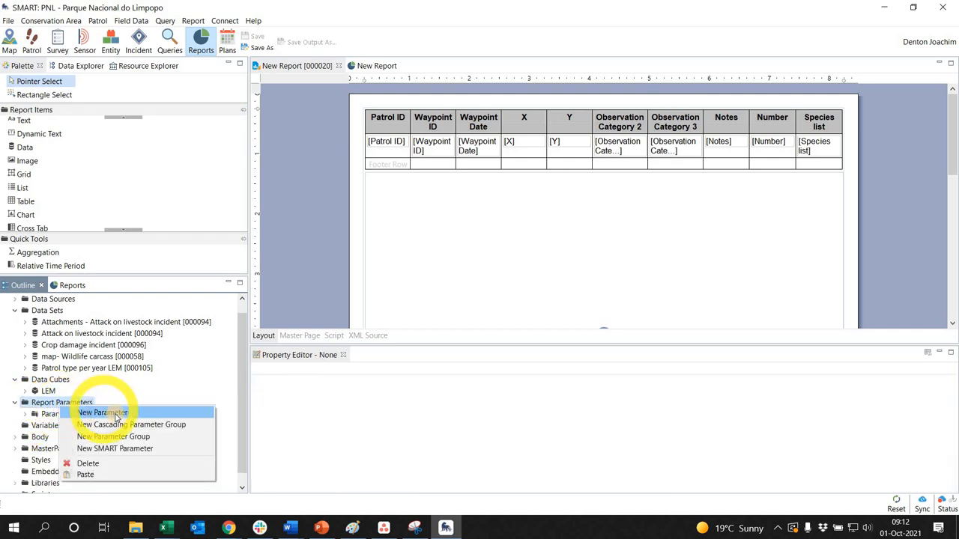
click(102, 412)
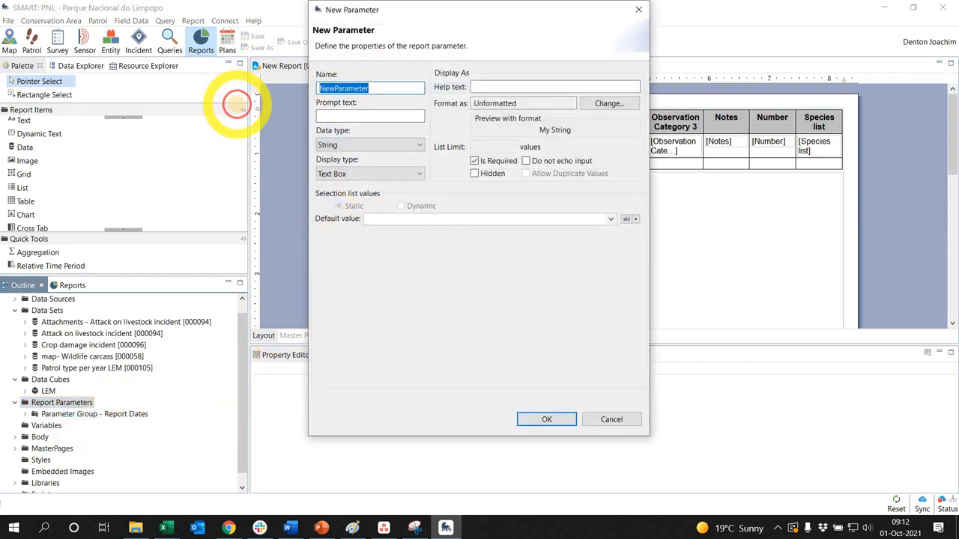
text(Patrol_ID)
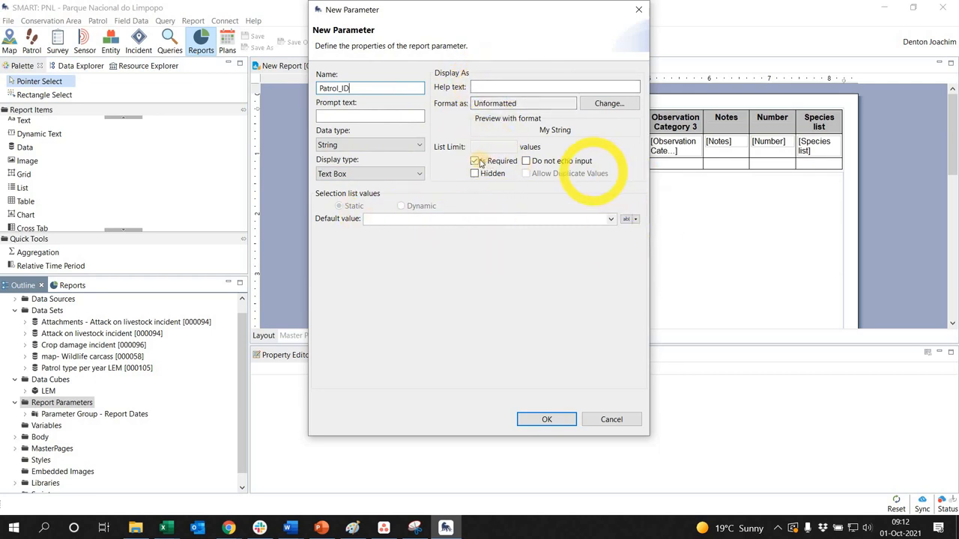
click(476, 160)
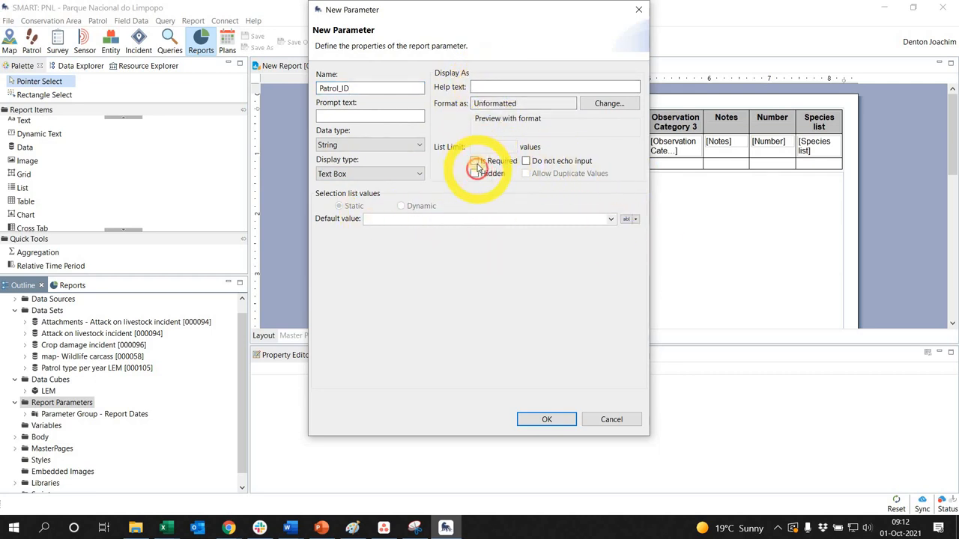
click(474, 160)
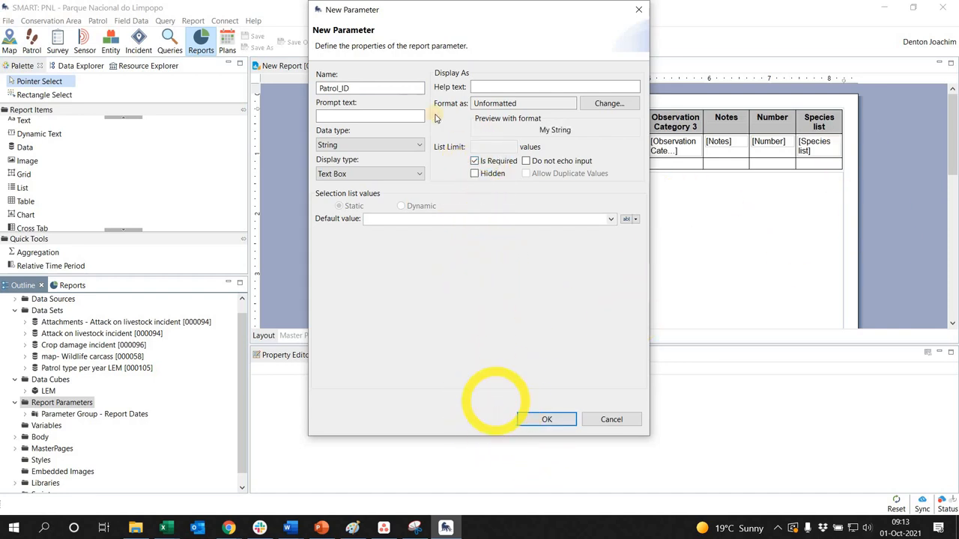
mouse_move(547, 419)
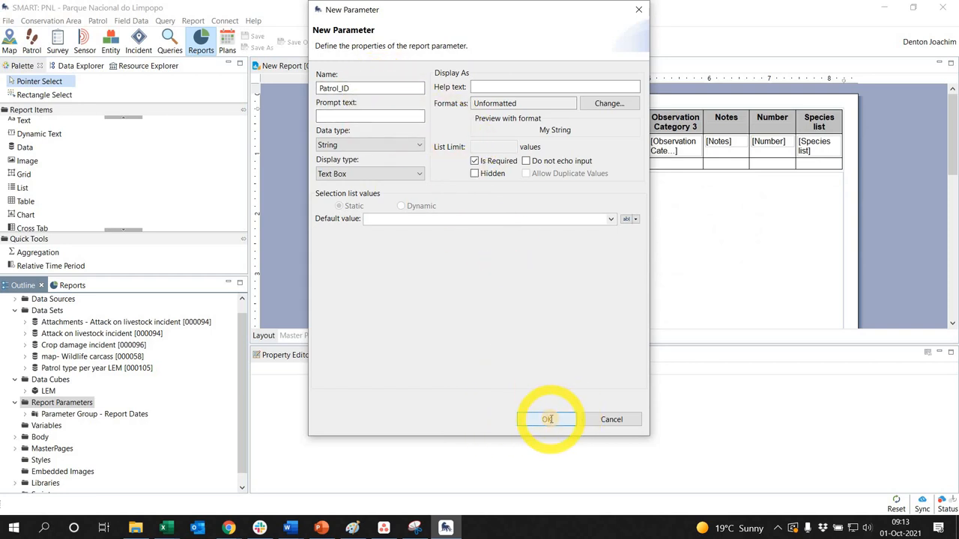
click(549, 419)
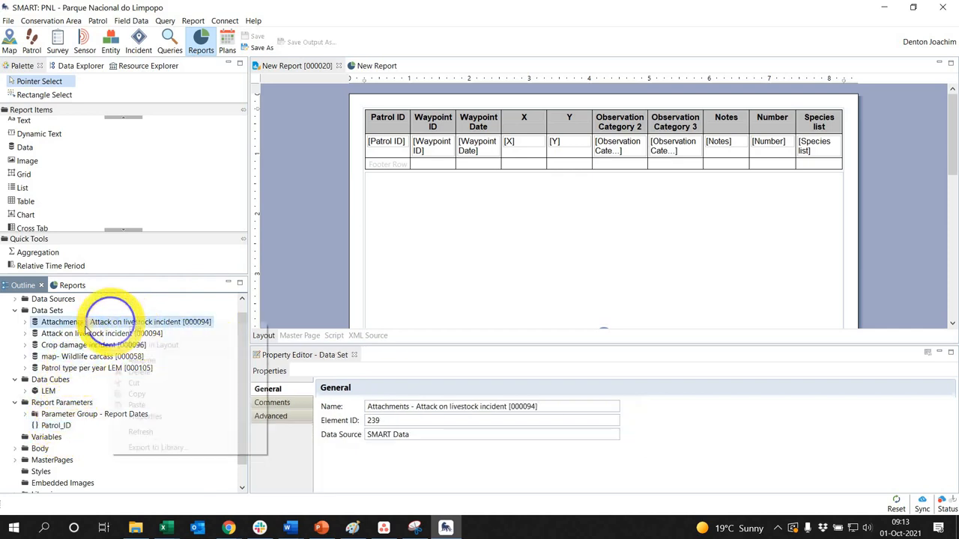
- Edit the Attachments data set, pointing it at the Attack on livestock incident query and reaching its Parameters
right_click(119, 320)
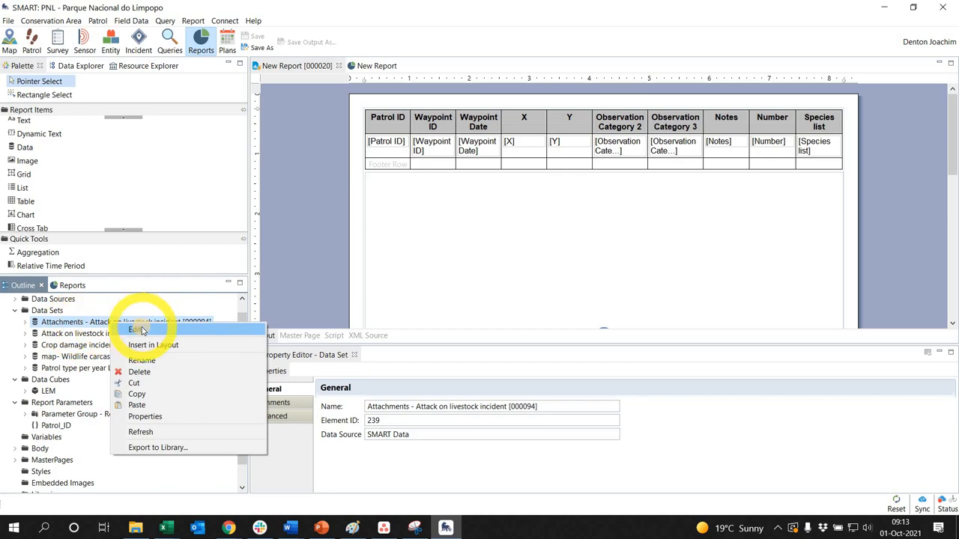
click(138, 330)
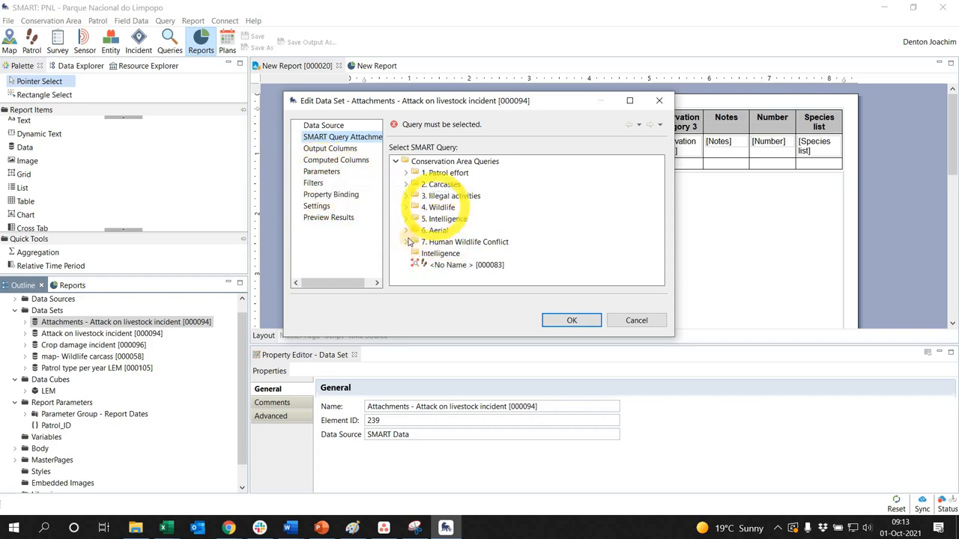
click(408, 242)
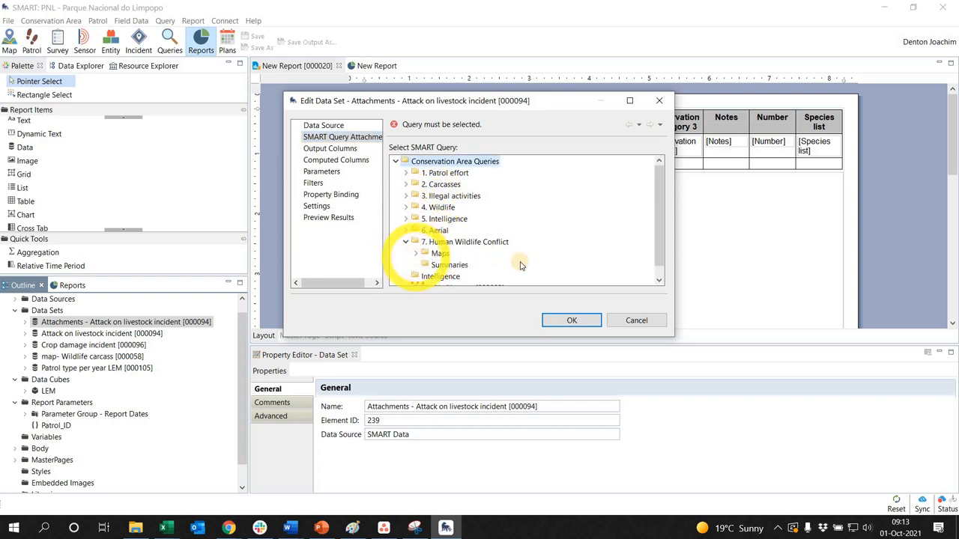
click(509, 253)
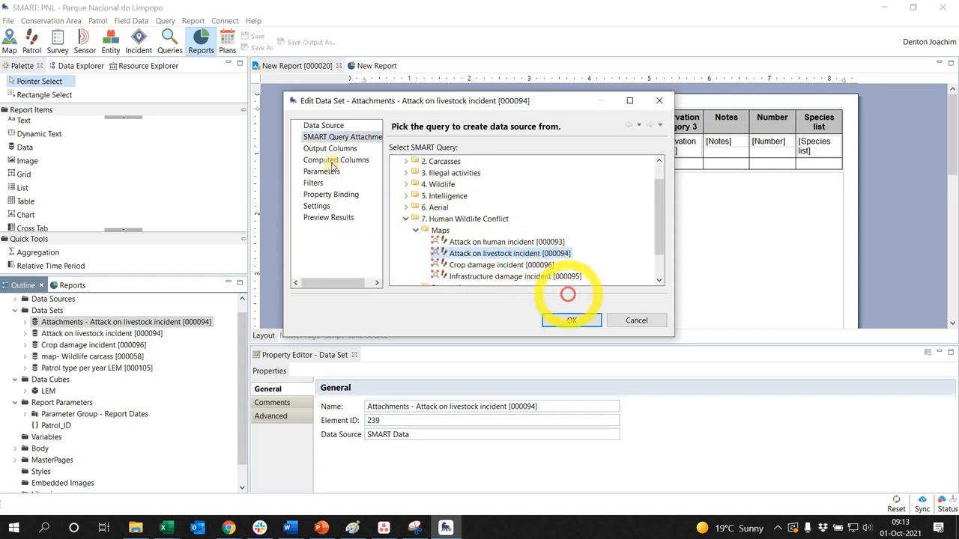
click(335, 159)
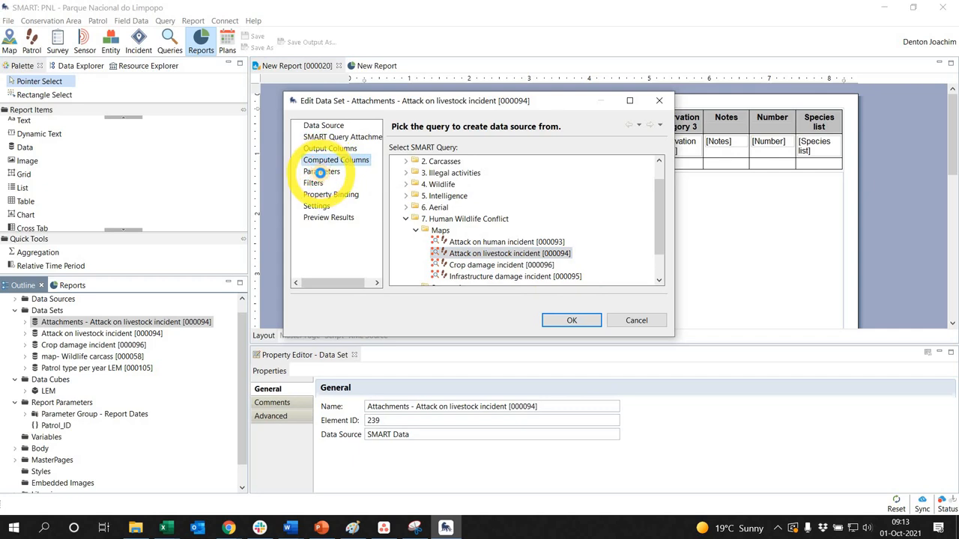
click(336, 159)
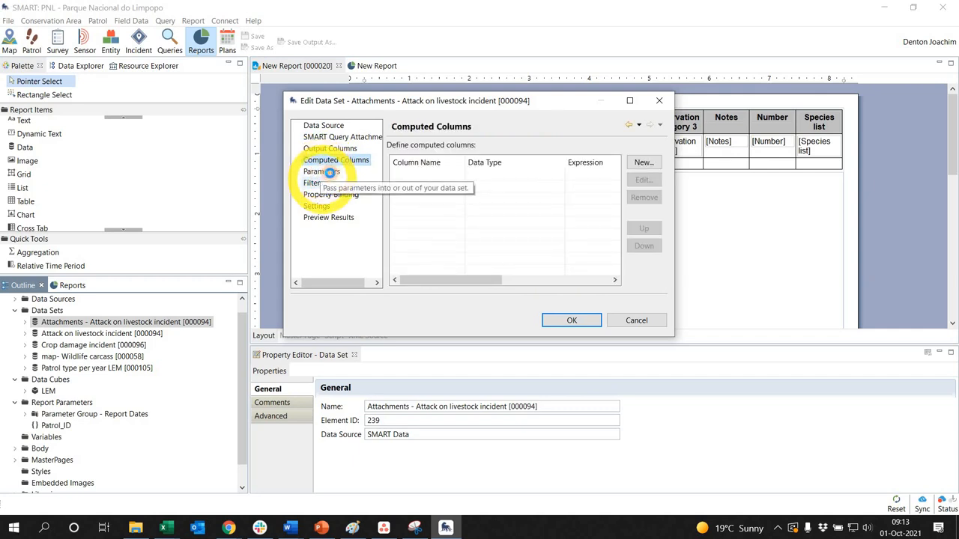
click(644, 162)
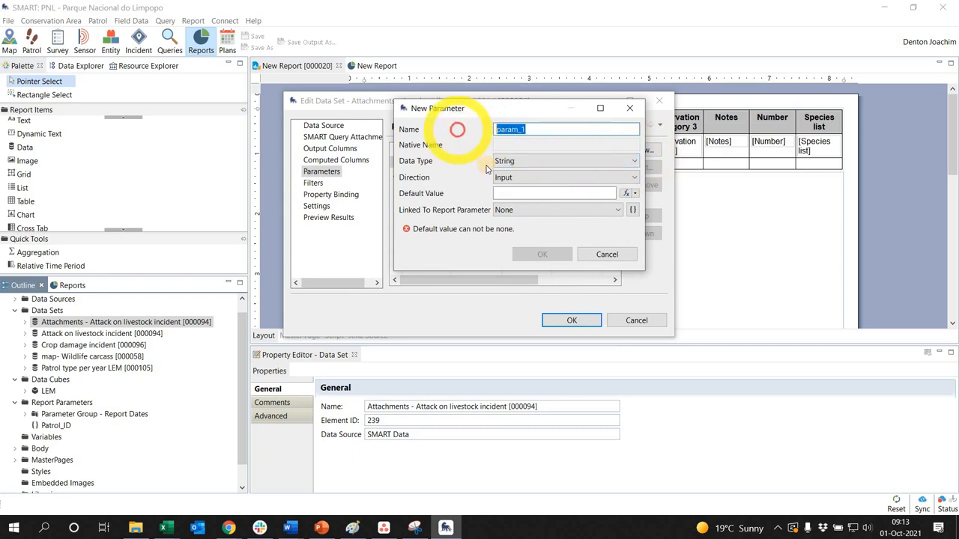
- Add a Patrol_id dataset parameter linked to the report's Patrol_ID, accept updated settings and save
text(Patrol_id)
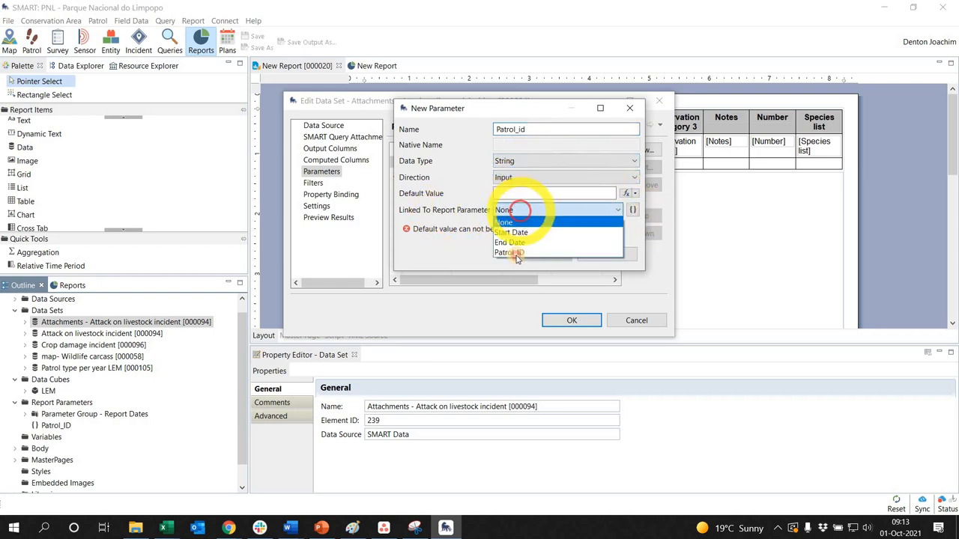
click(509, 252)
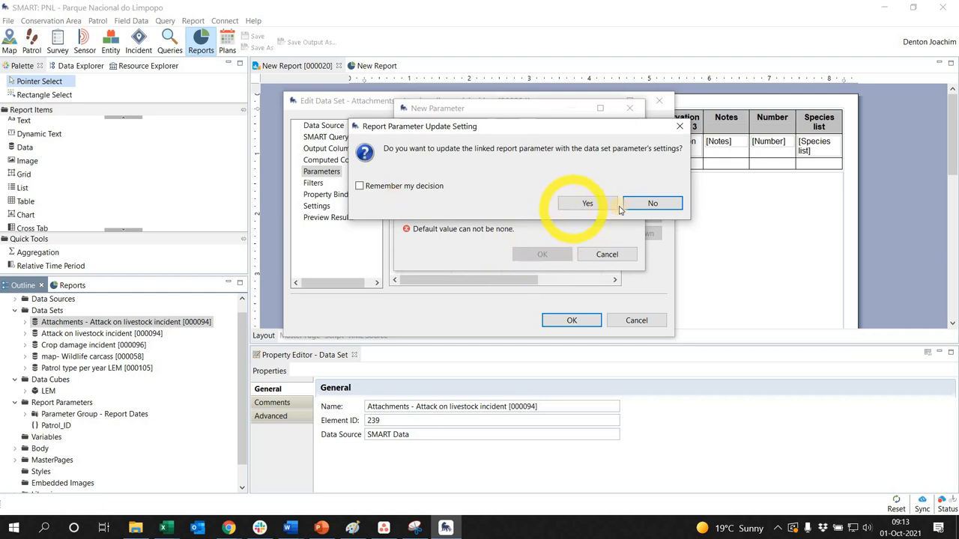
click(587, 203)
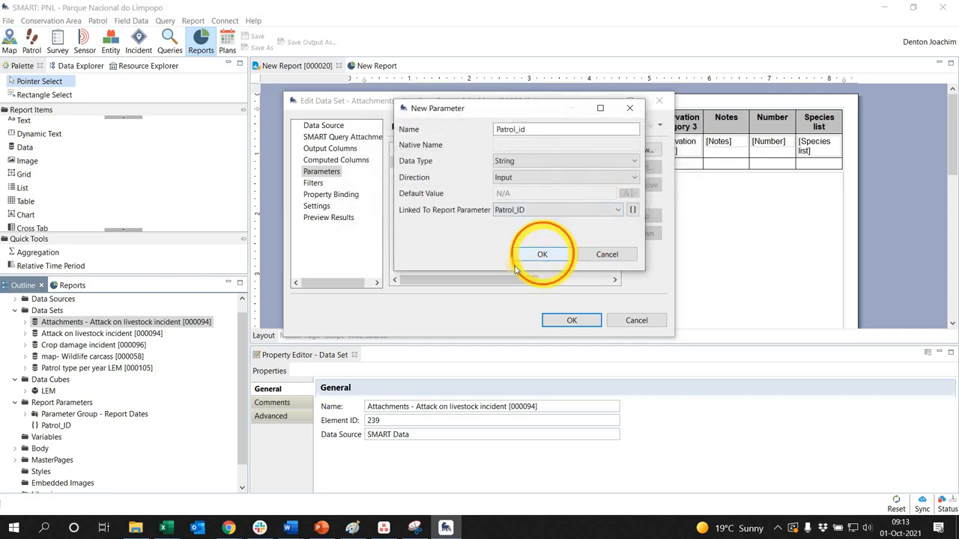
click(542, 255)
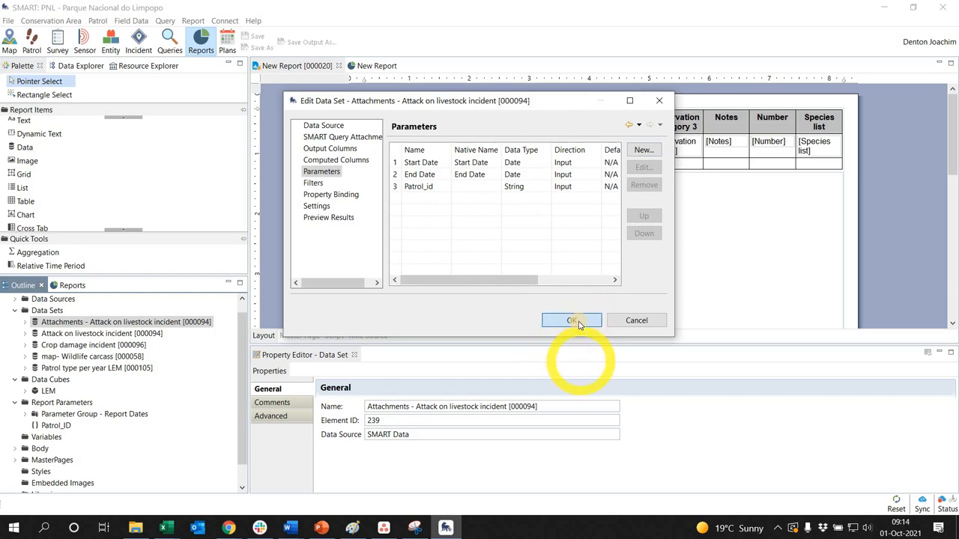
click(572, 321)
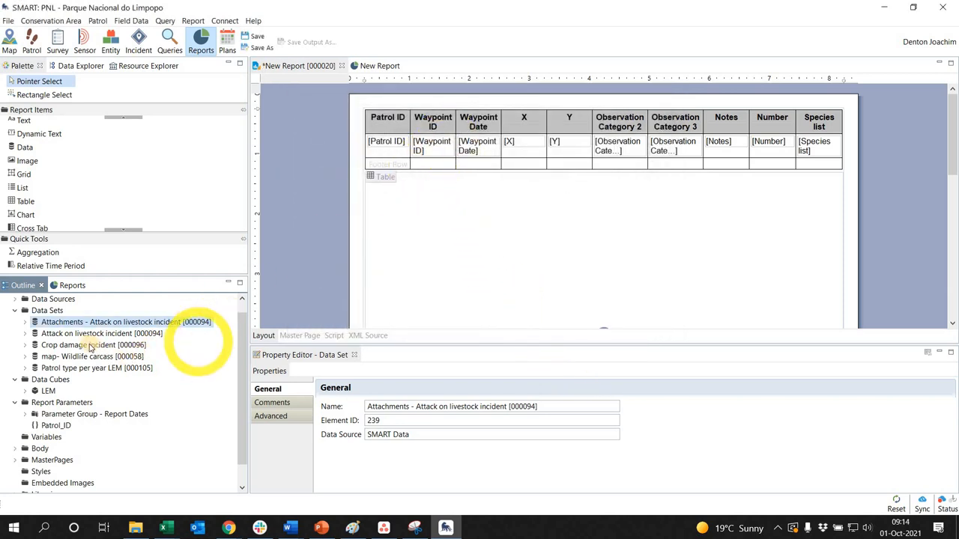
- Check the Attack on livestock incident dataset's Start/End Date parameters and the SMART MAP's layers
right_click(90, 333)
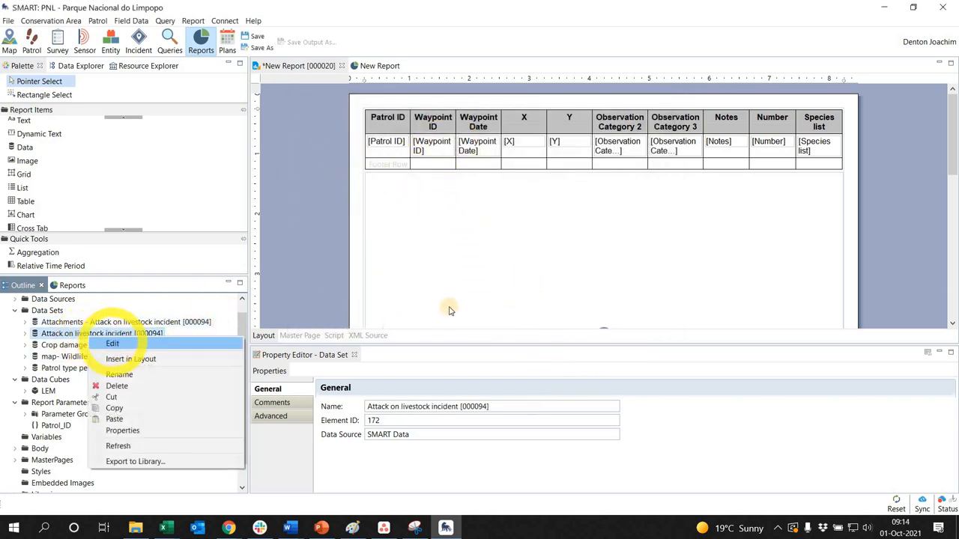
click(110, 343)
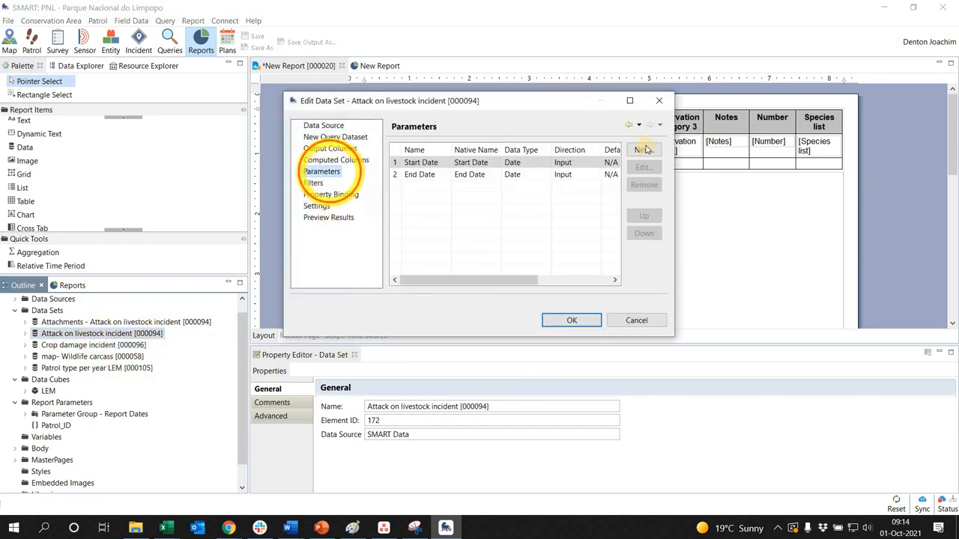
click(644, 150)
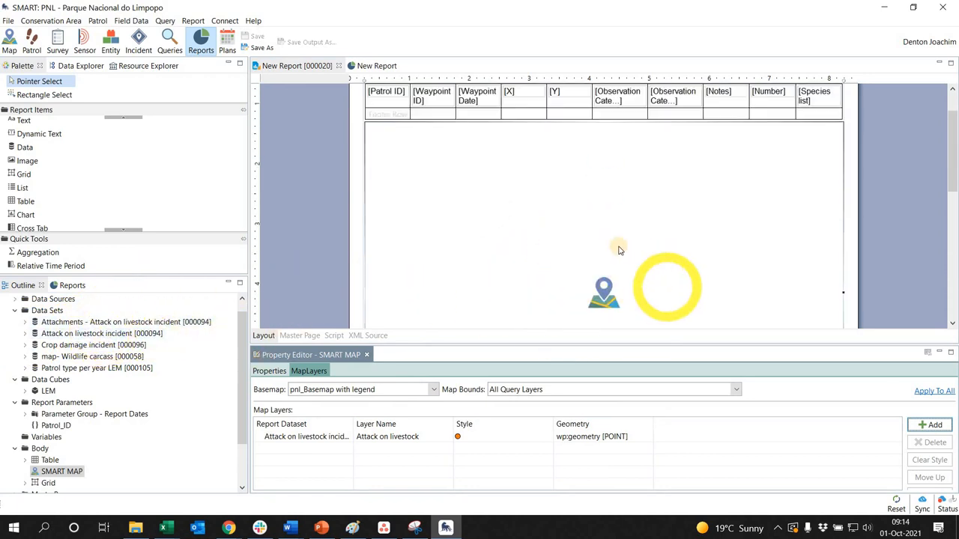
click(557, 141)
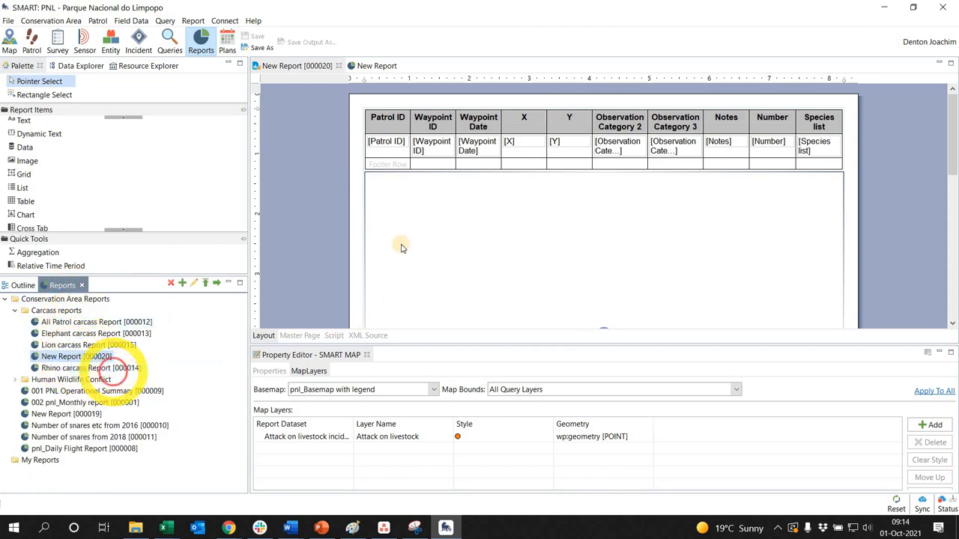
- Launch New Report, enter Patrol_ID PNL_002411 with All Dates, then dismiss the prompt
double_click(67, 357)
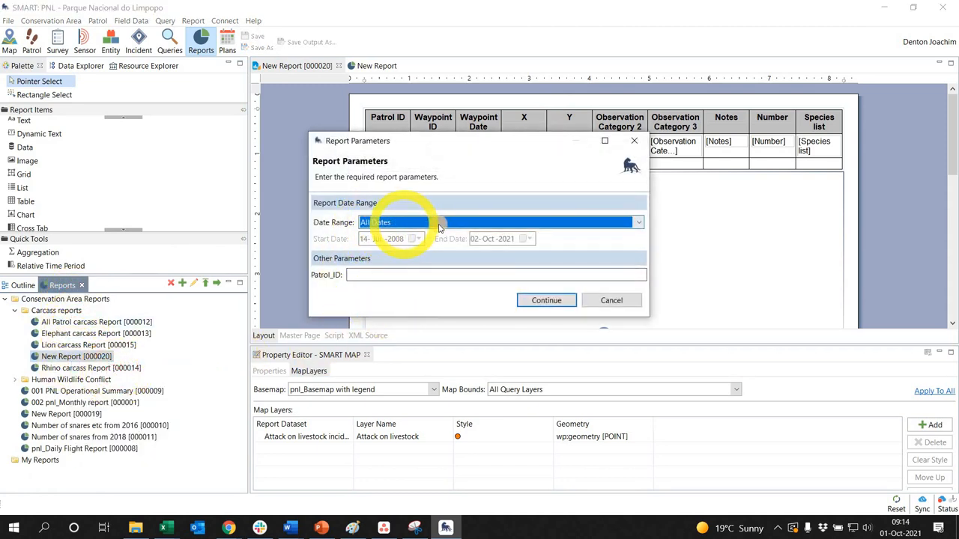
mouse_move(373, 284)
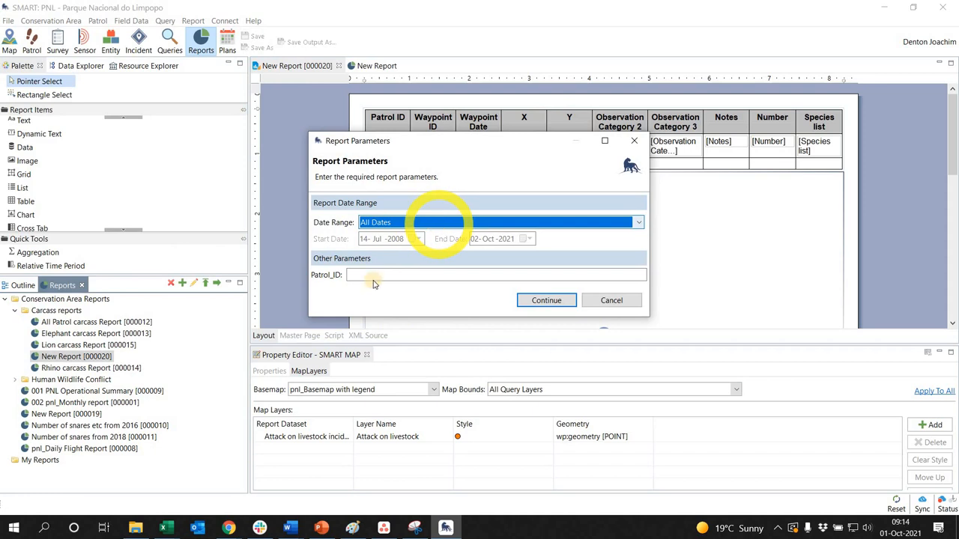
click(377, 275)
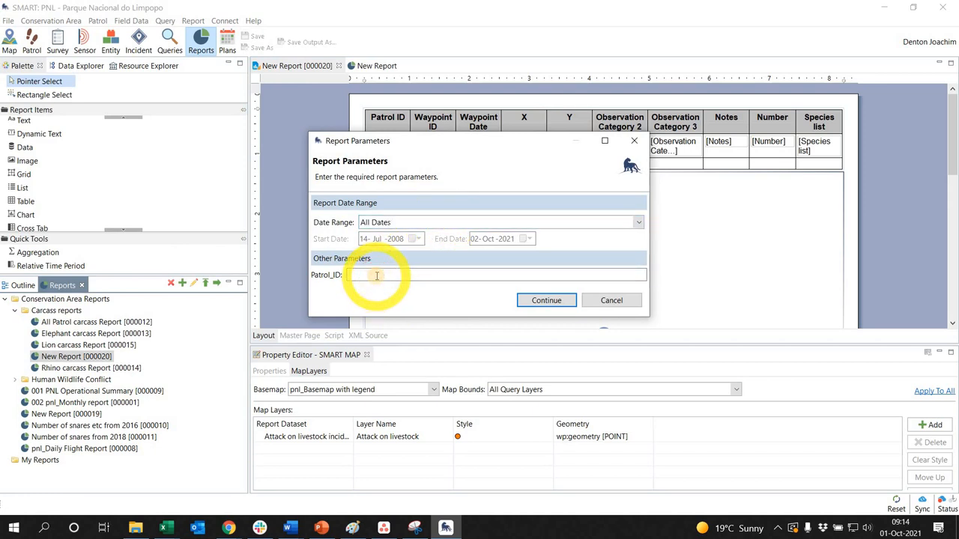
text(PNL_002411)
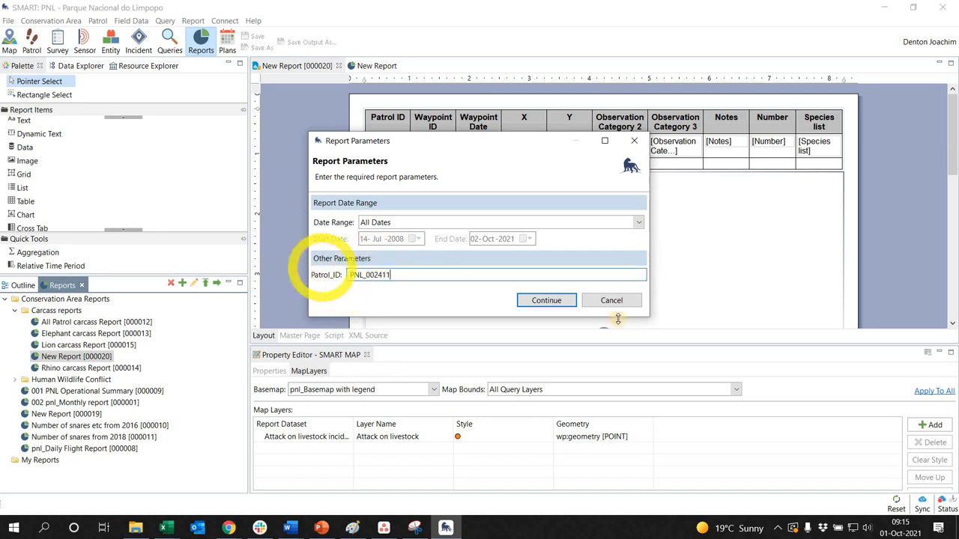
click(546, 299)
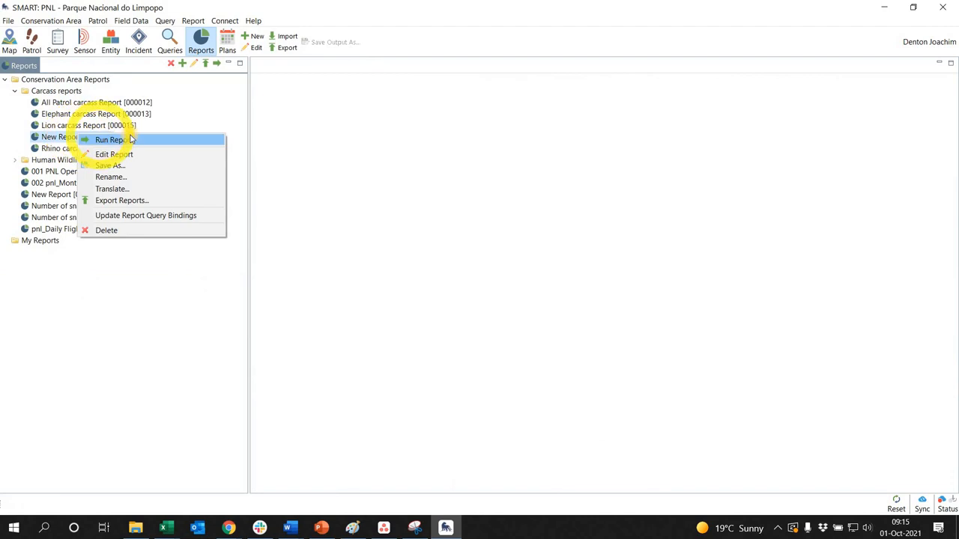
- Run New Report with a custom date range at the end of July 2020 and continue
click(114, 153)
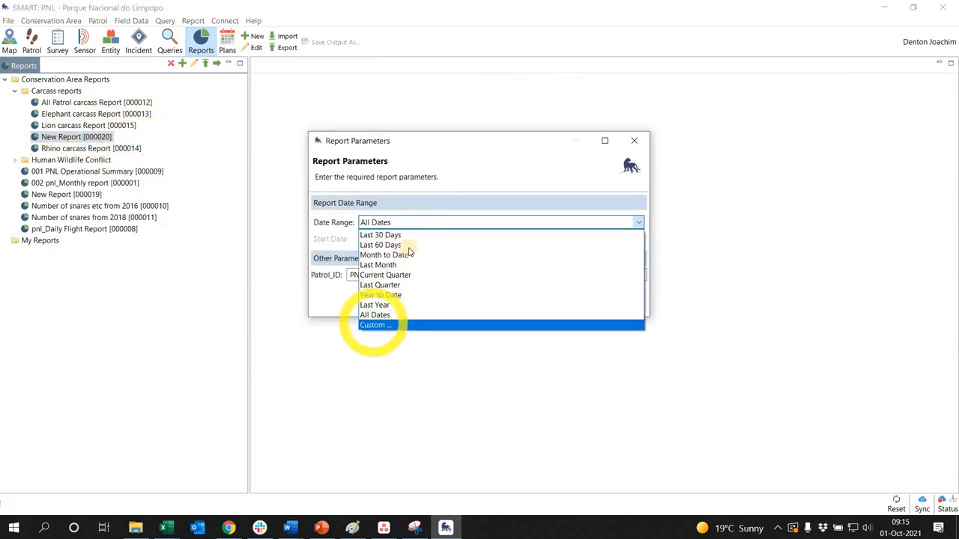
click(374, 325)
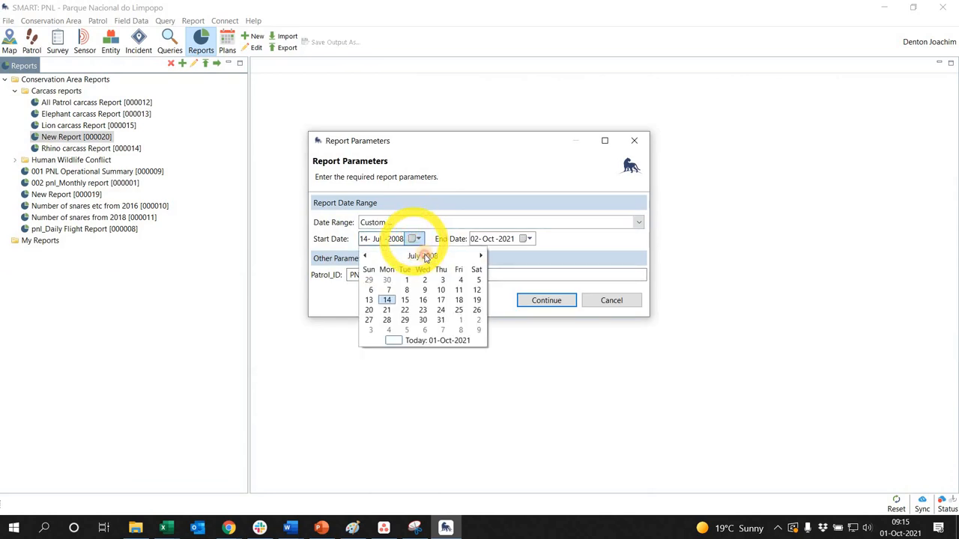
click(423, 255)
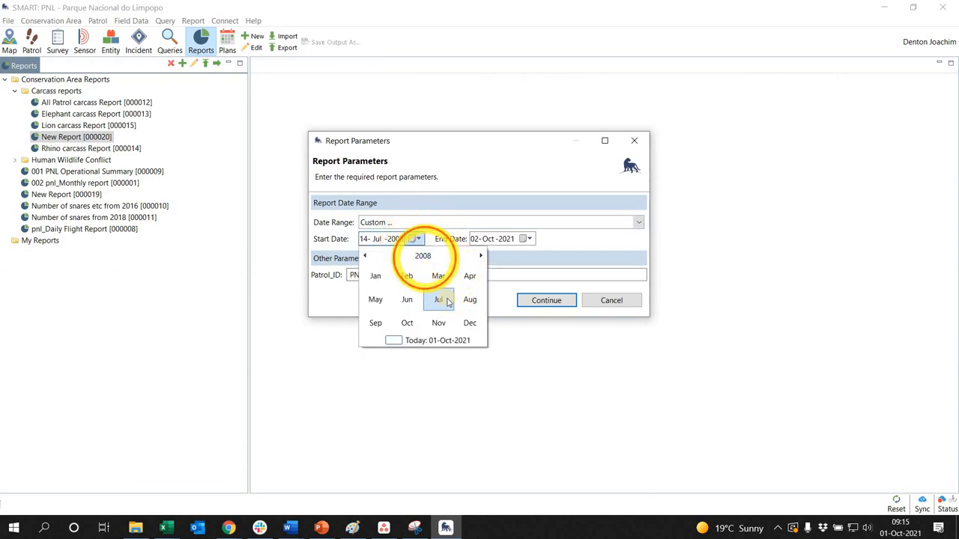
click(438, 300)
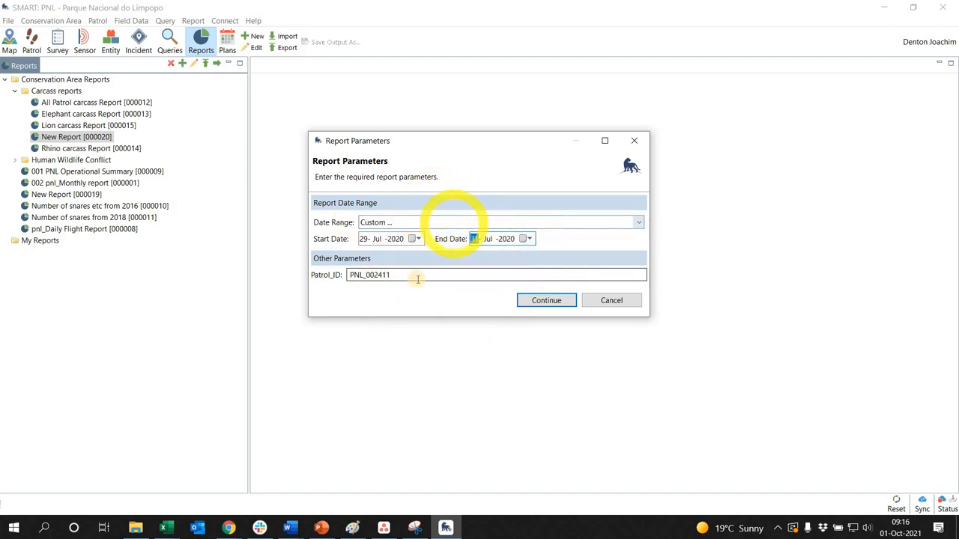
click(545, 298)
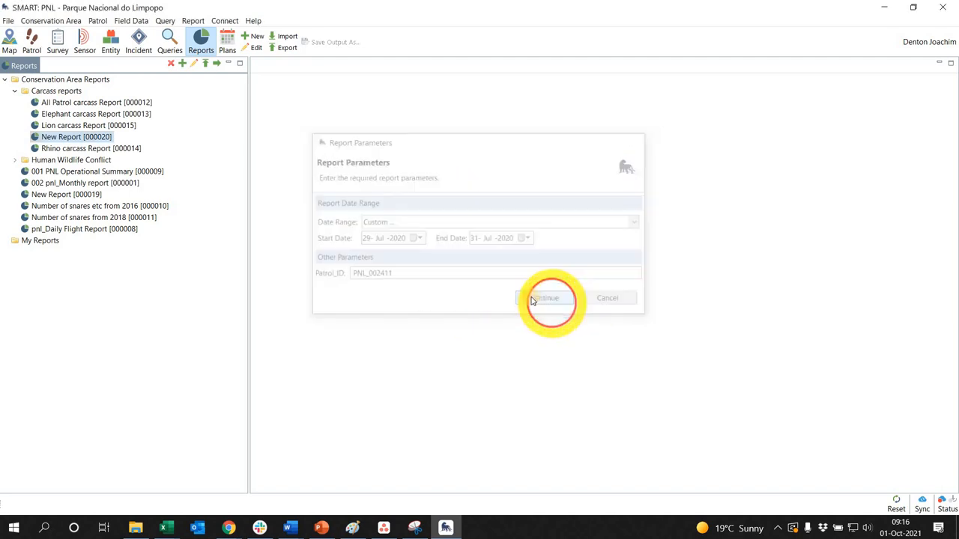
click(544, 297)
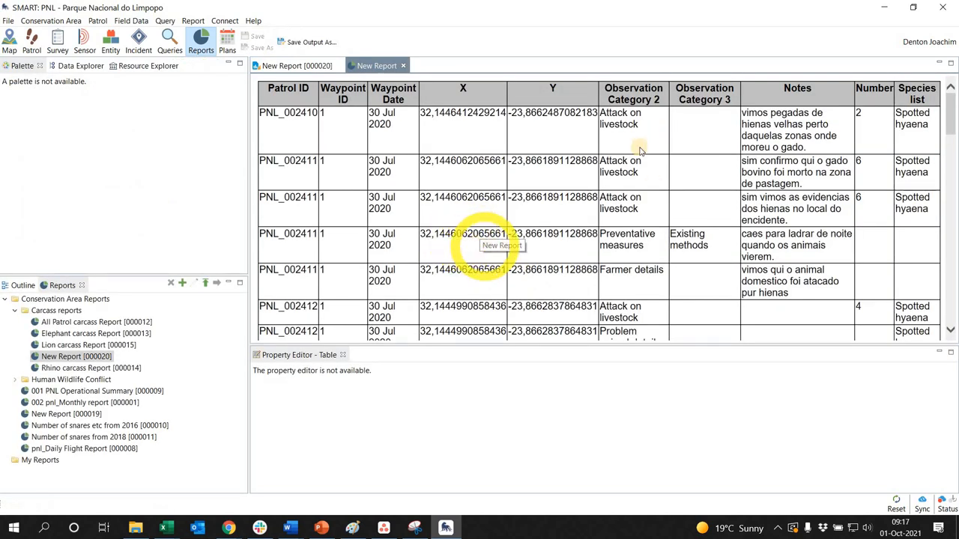
scroll(down, 3)
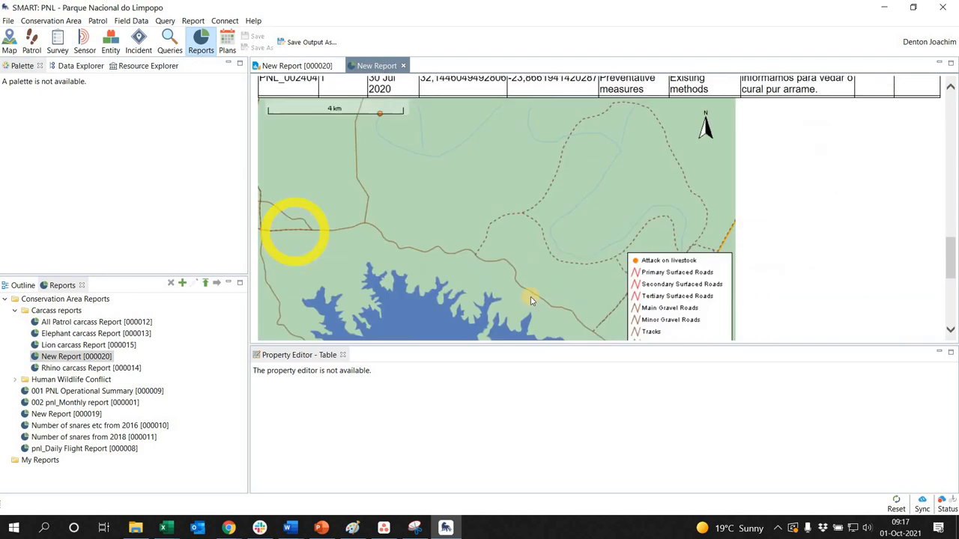
scroll(down, 3)
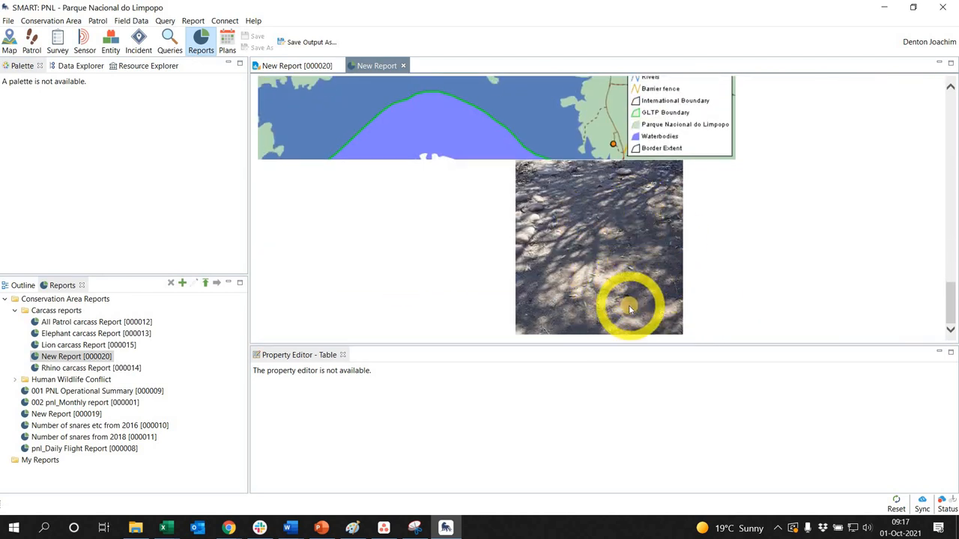
mouse_move(627, 198)
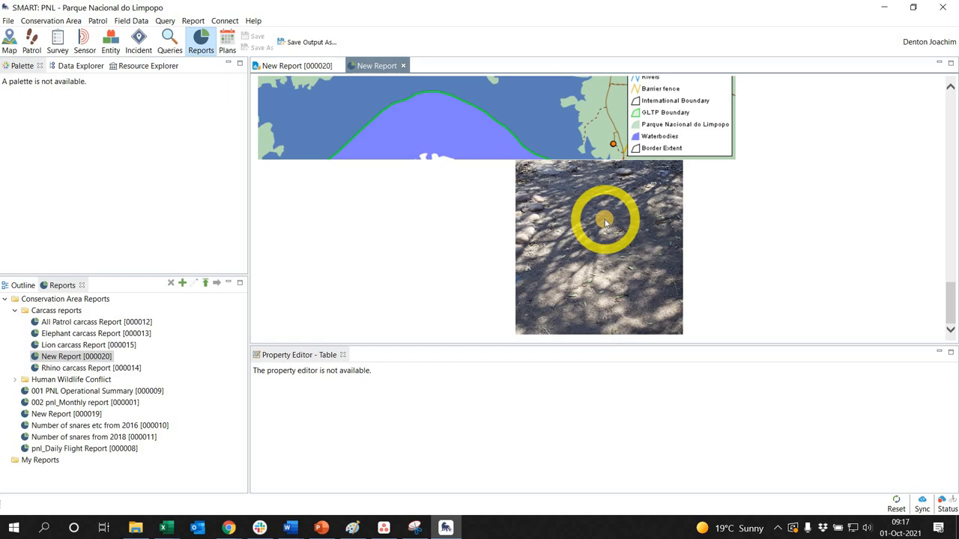
mouse_move(600, 222)
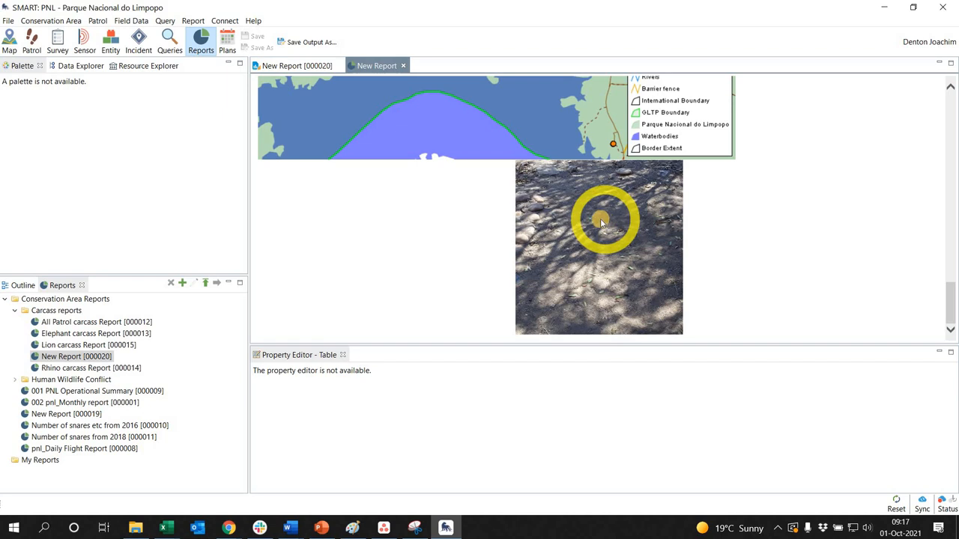